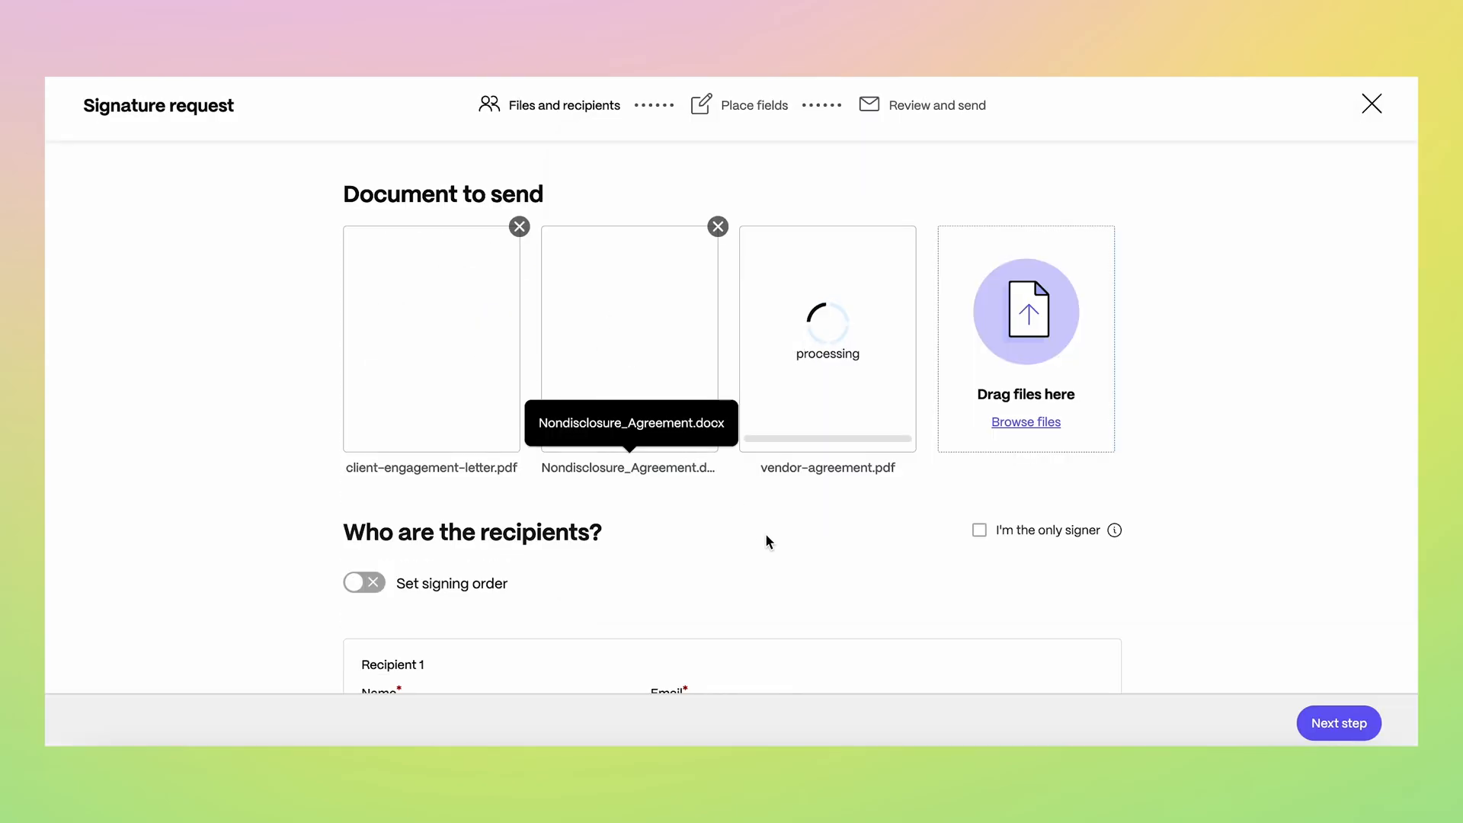
pyautogui.scroll(-3)
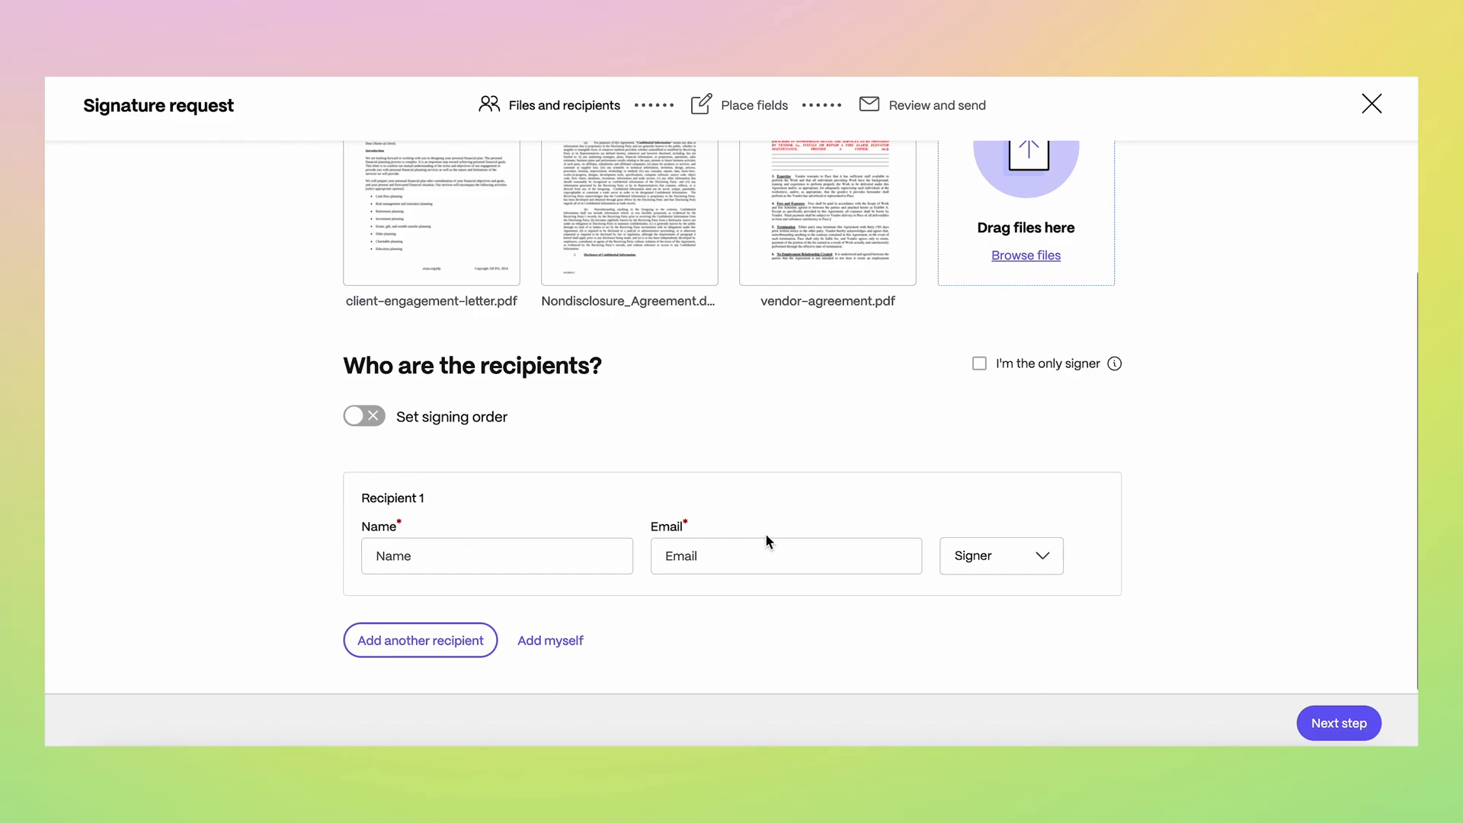
pyautogui.click(1338, 723)
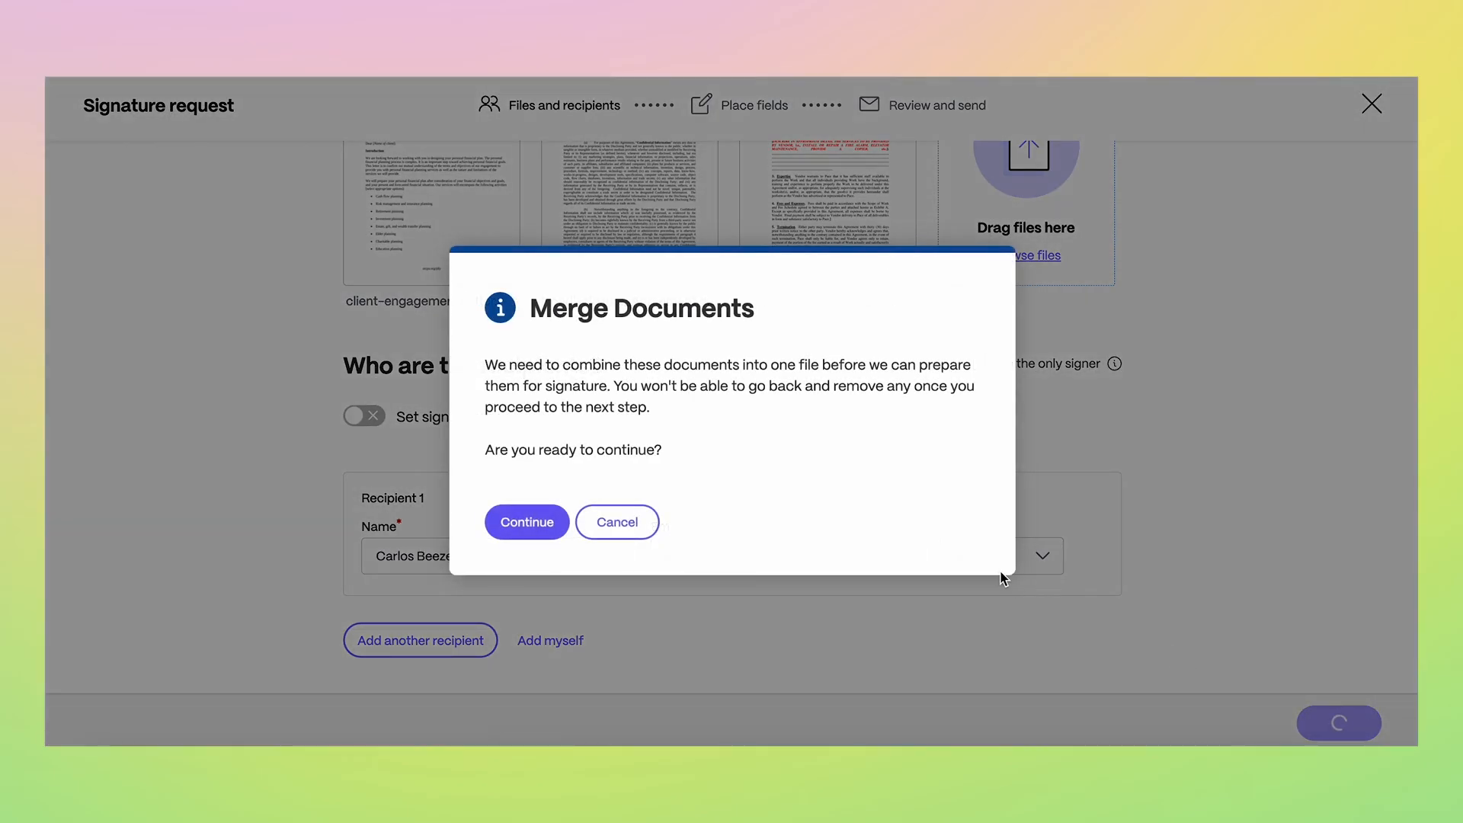
# - Confirm merging the three uploaded documents into a single file
pyautogui.click(526, 521)
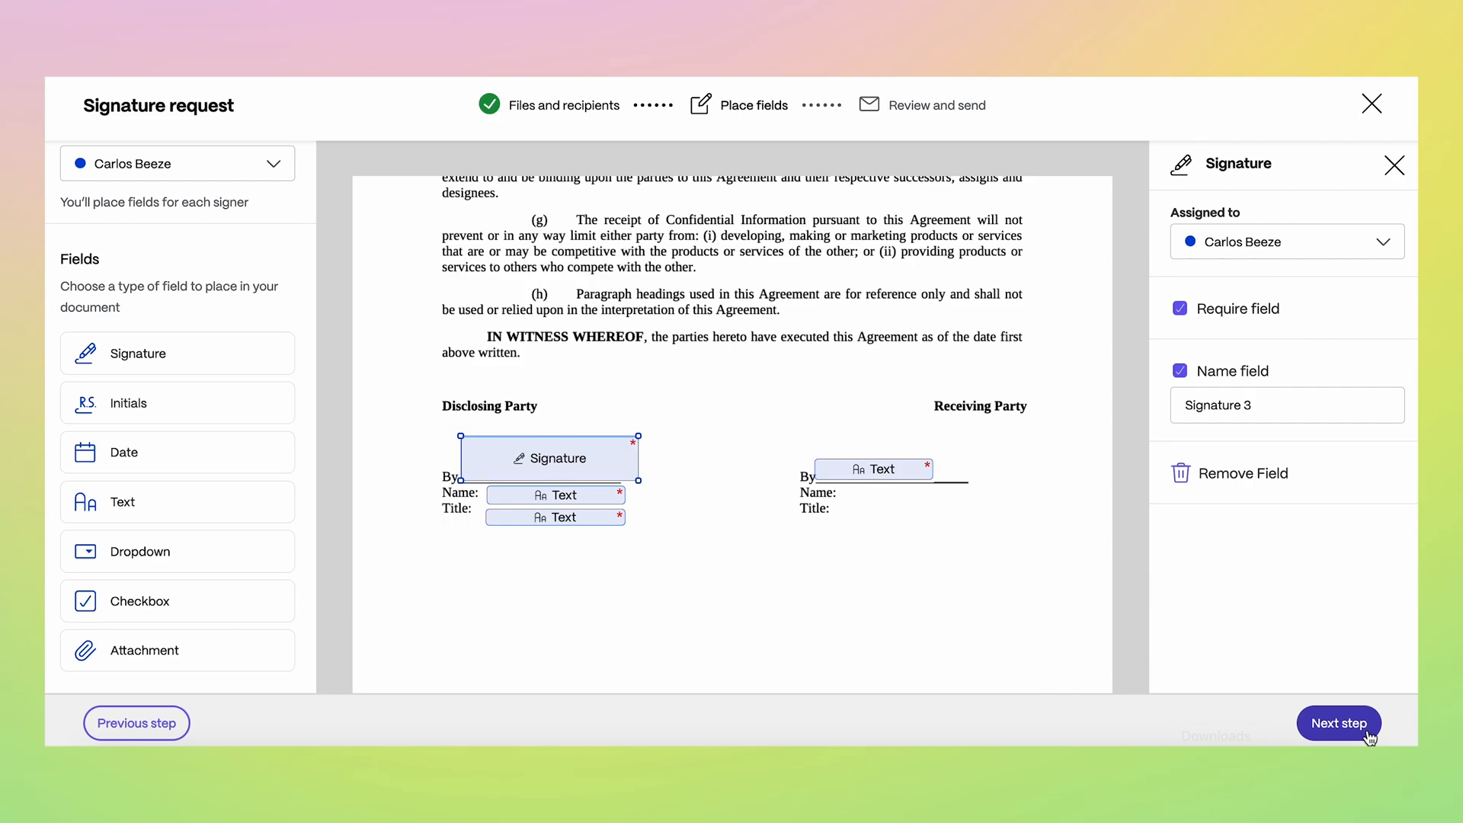
# - Name the request 'Client Onboarding Agreement Forms' on the Review and send step
pyautogui.click(1338, 722)
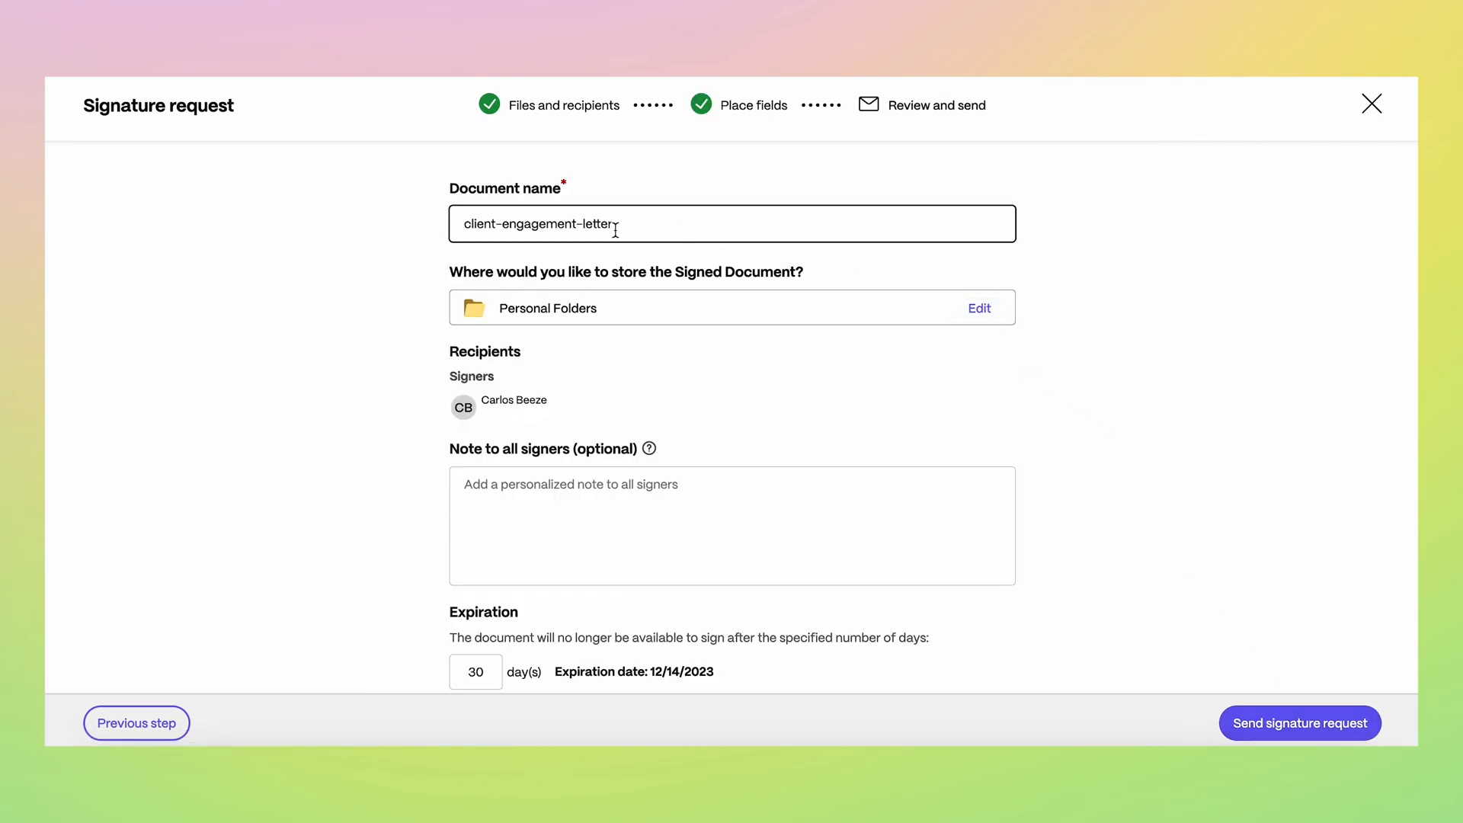
pyautogui.write('Client Onboarding Agreement Forms')
pyautogui.click(733, 525)
pyautogui.write('Please sign all 3 forms, thank you Carlos!')
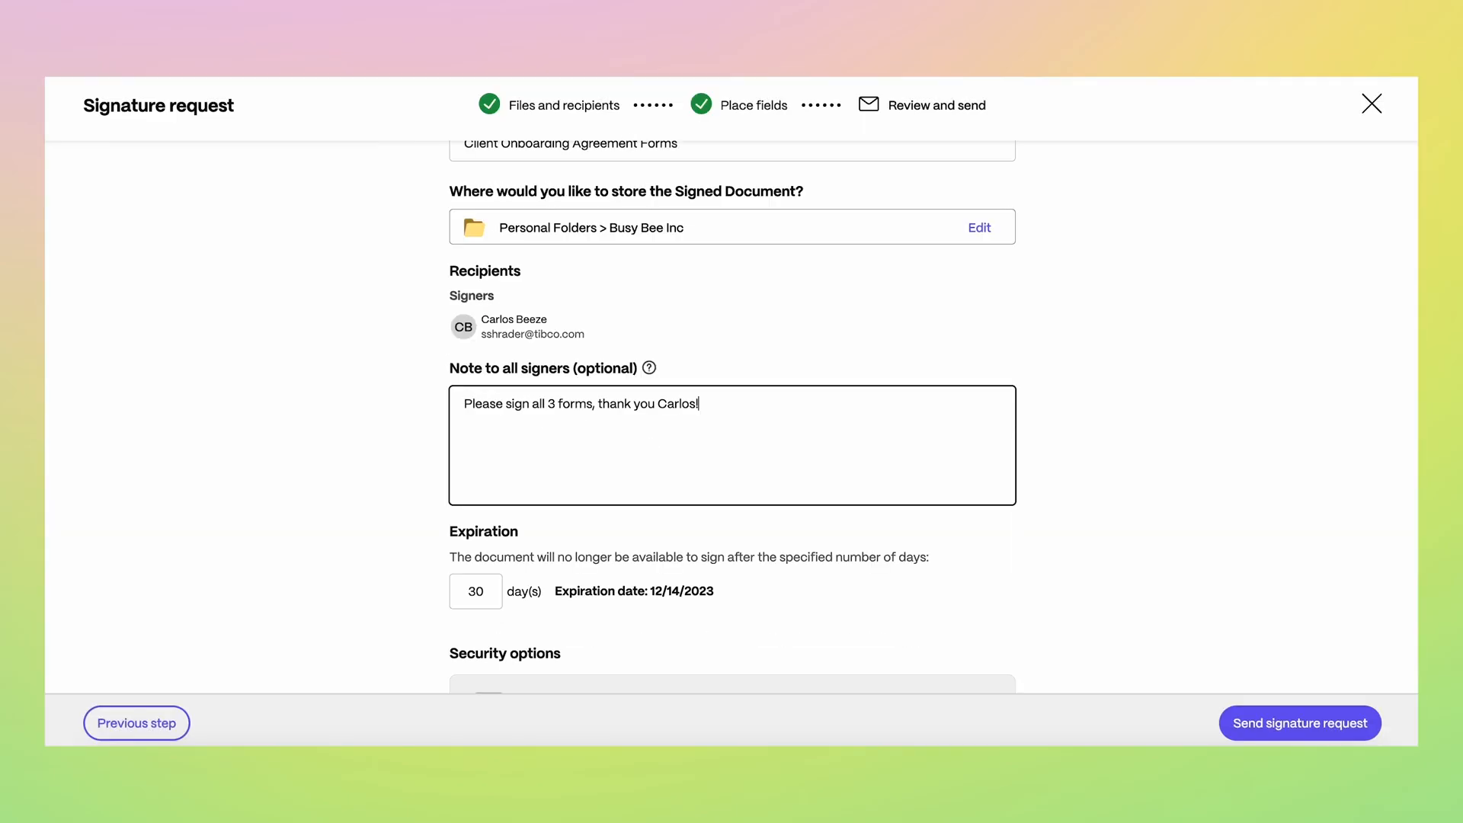
pyautogui.click(1299, 722)
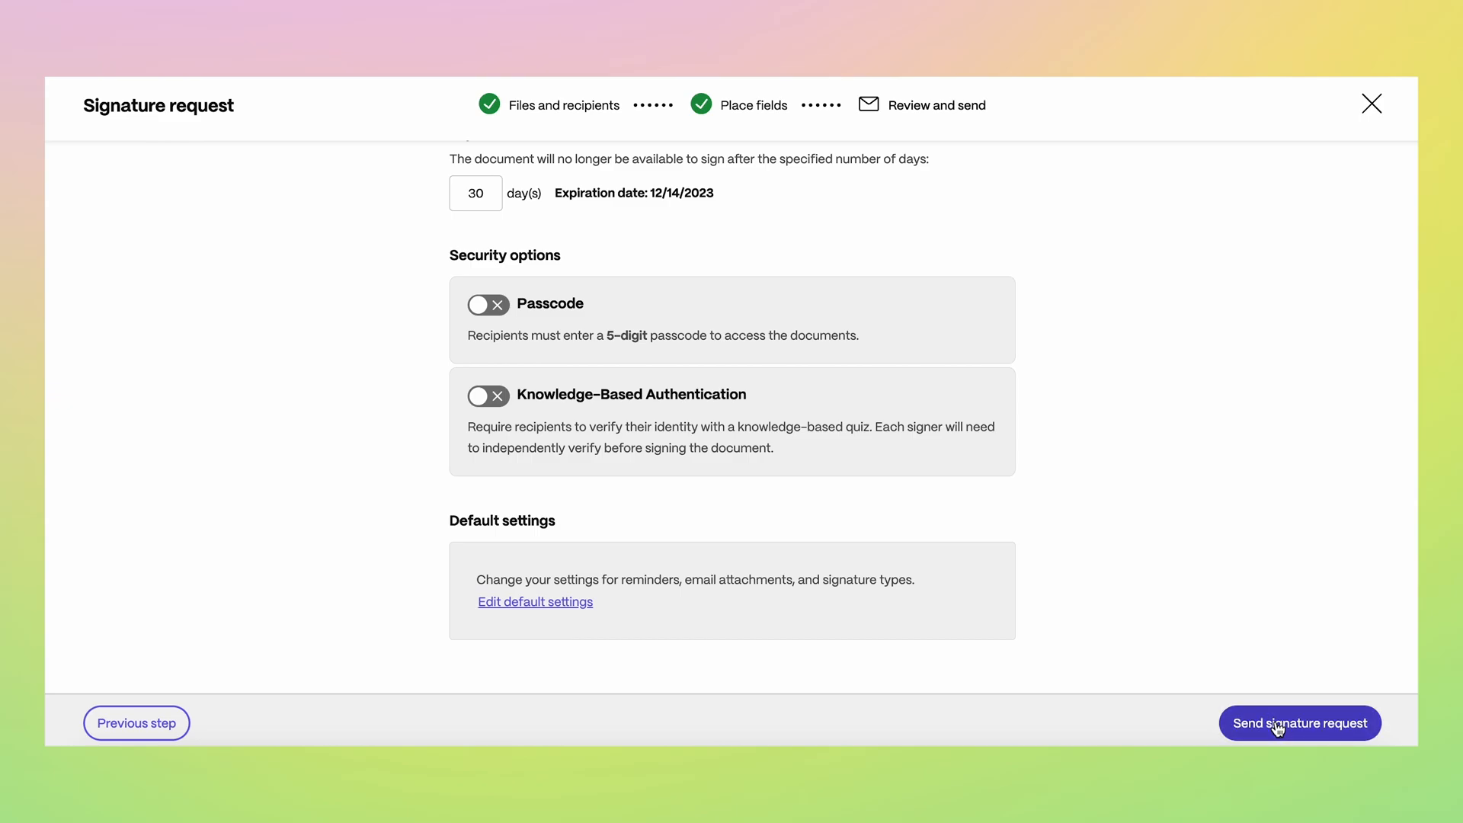
# - Send the signature request to Carlos so it shows as in progress
pyautogui.click(1298, 722)
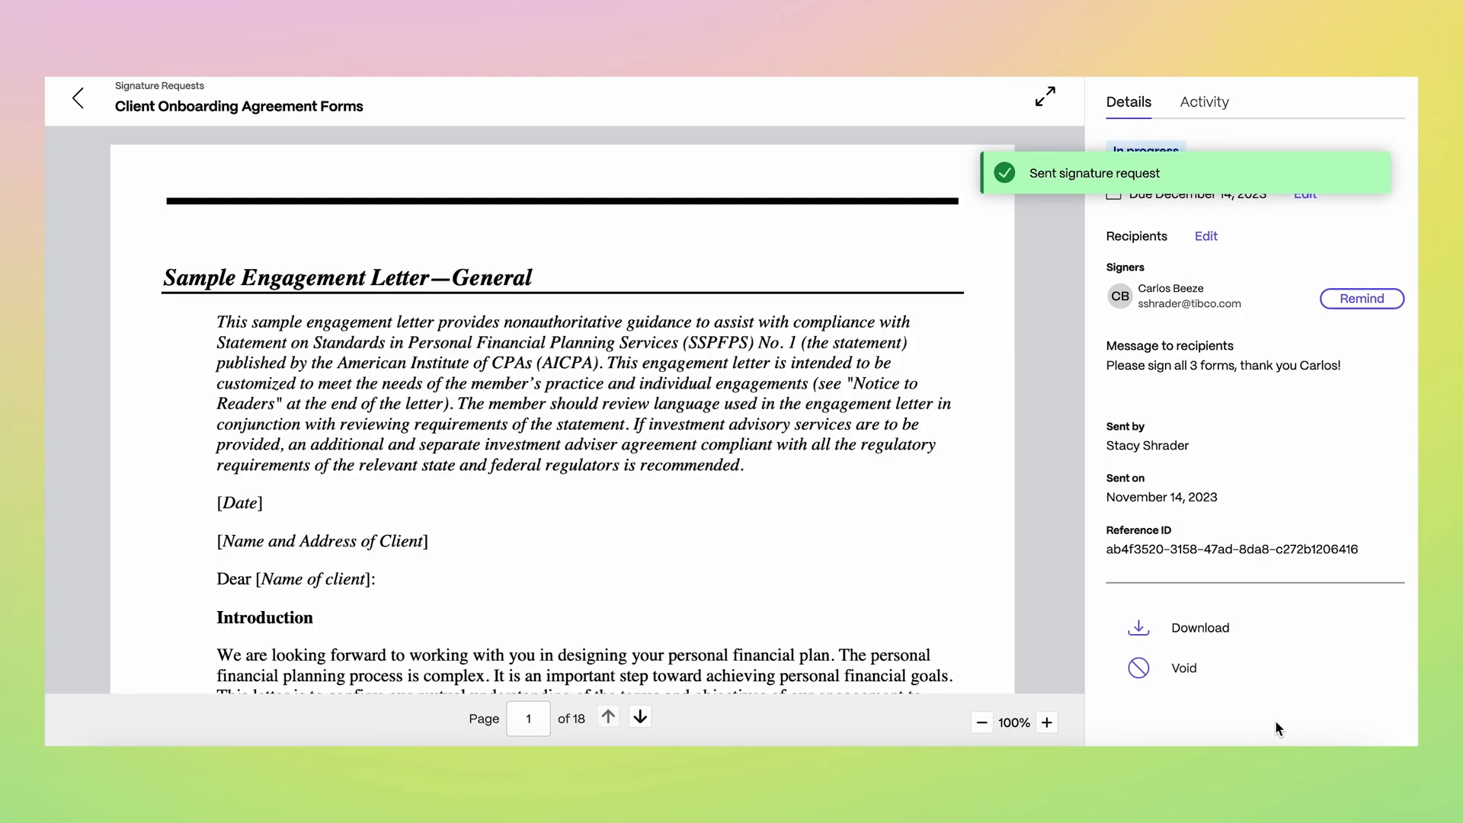
pyautogui.moveTo(1309, 730)
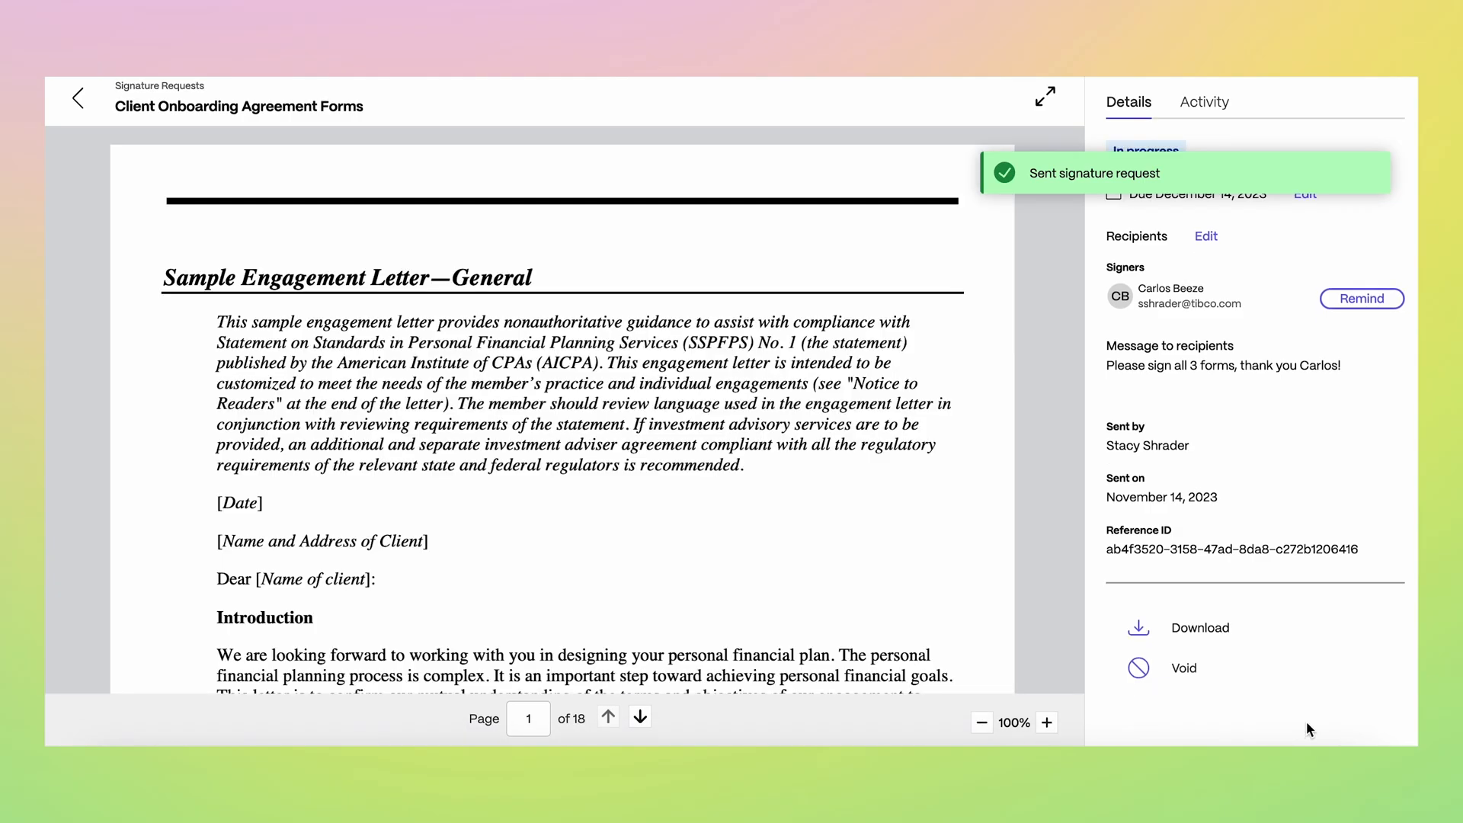